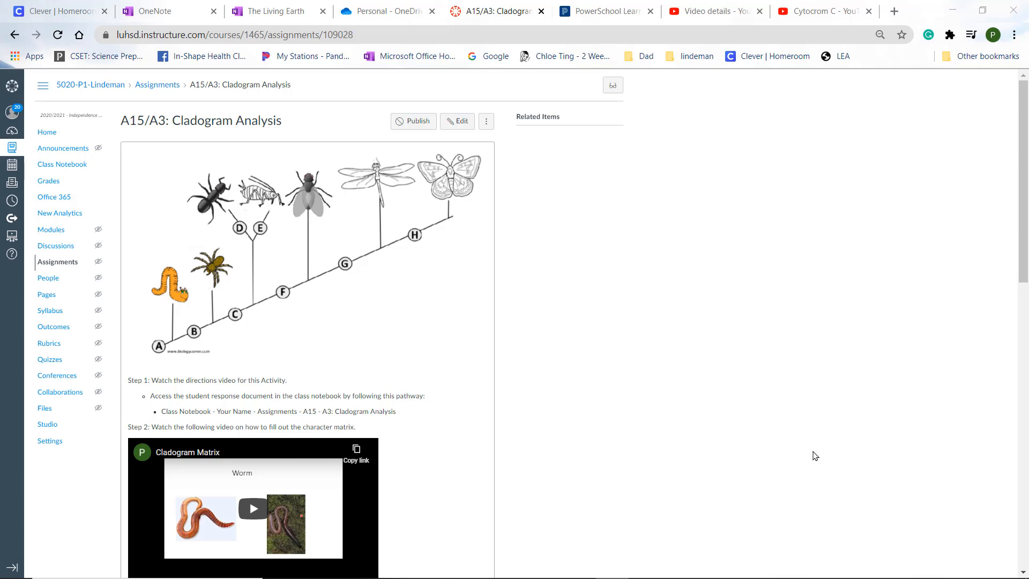
{"action": "mouse_move", "coordinate": [635, 425]}
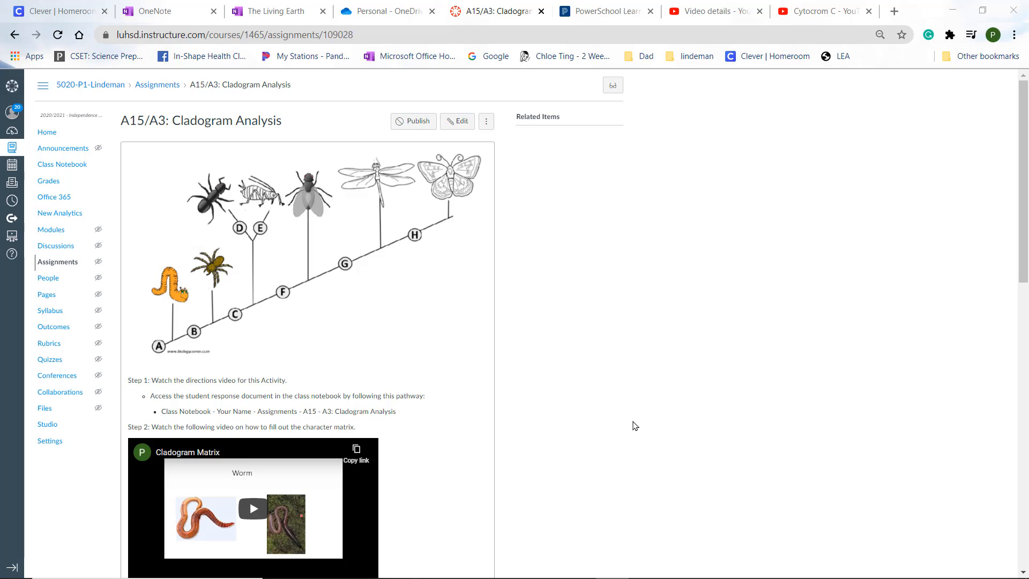
{"action": "mouse_move", "coordinate": [315, 405]}
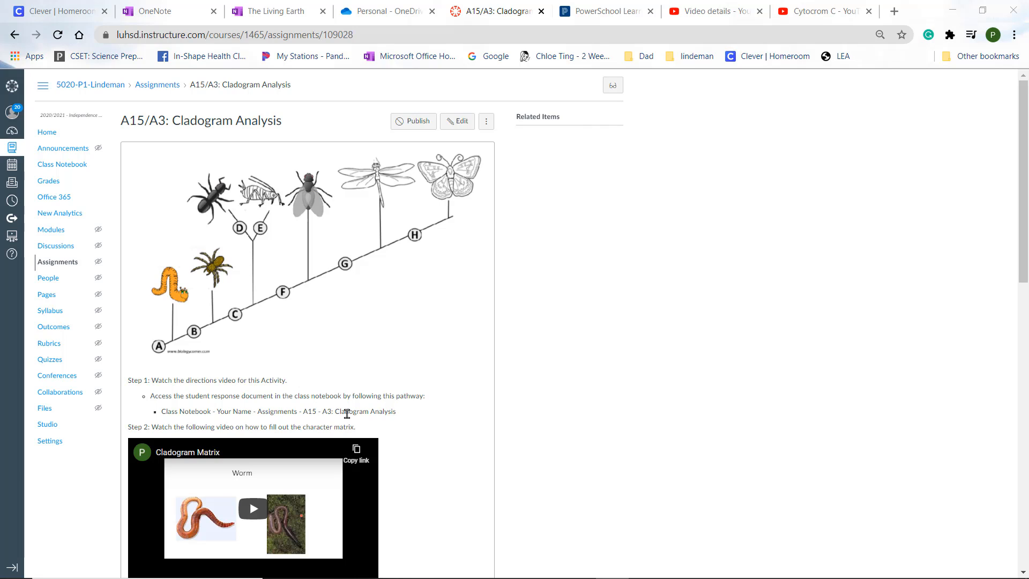
{"action": "mouse_move", "coordinate": [84, 172]}
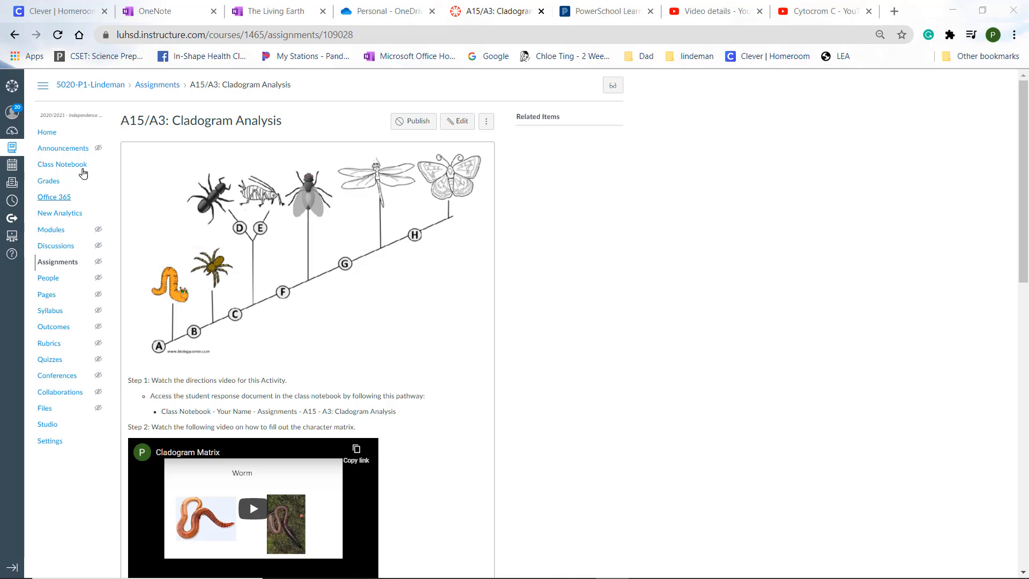
{"action": "mouse_move", "coordinate": [489, 294]}
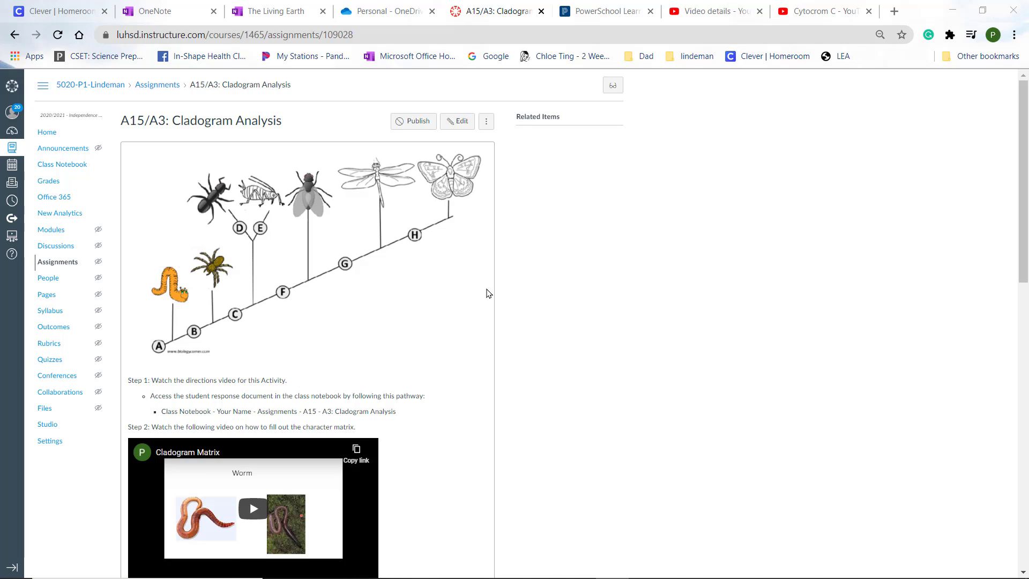
{"action": "mouse_move", "coordinate": [276, 11]}
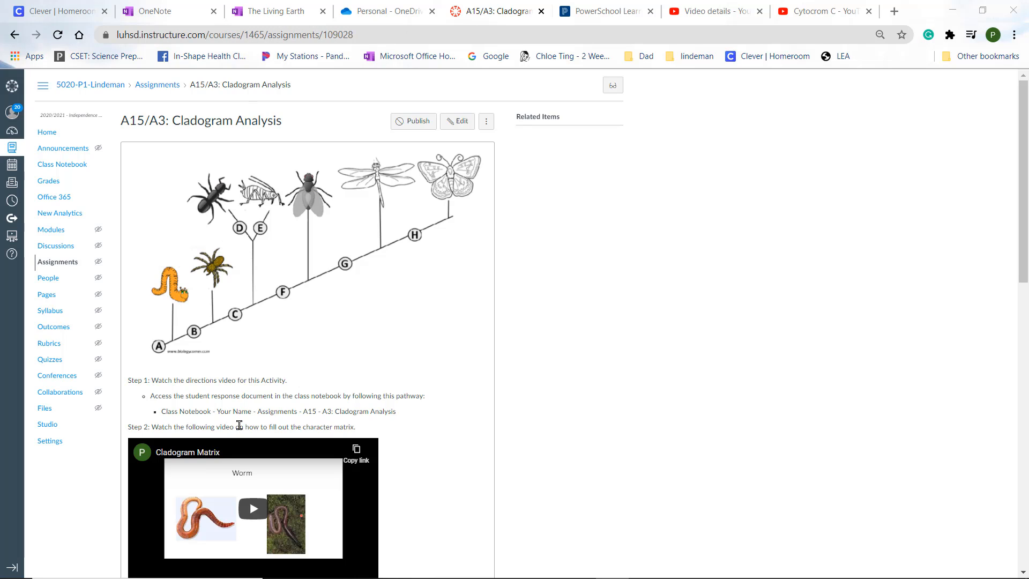
{"action": "mouse_move", "coordinate": [280, 12]}
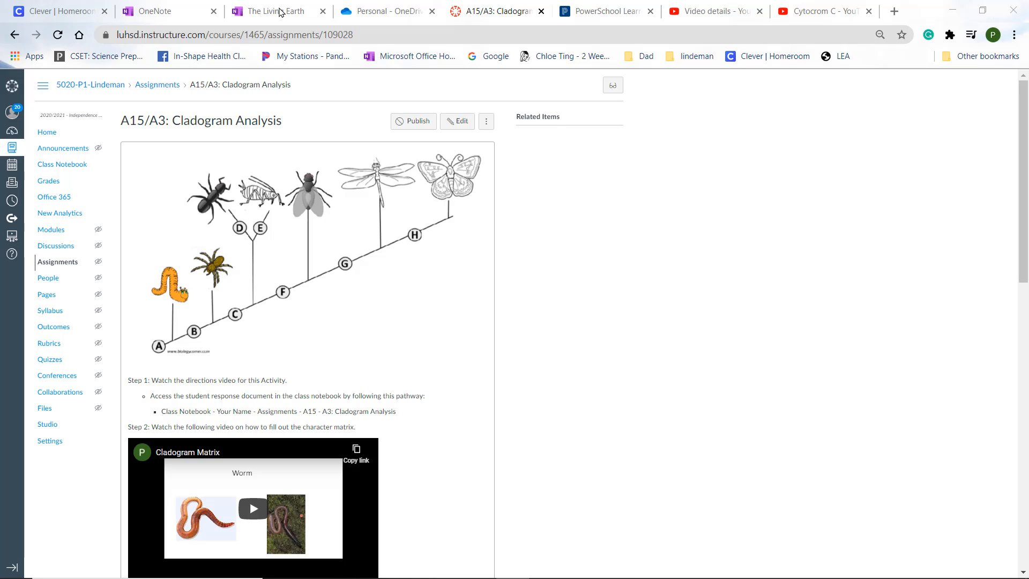
- Switch to The Living Earth notebook tab showing the A3 Cladogram Analysis page
{"action": "left_click", "coordinate": [269, 11]}
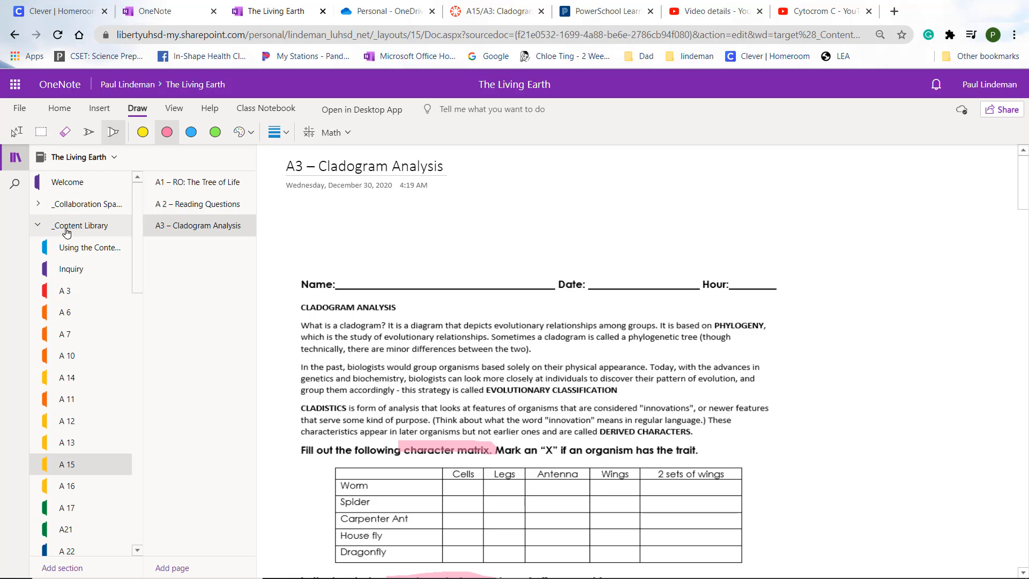
{"action": "mouse_move", "coordinate": [97, 234]}
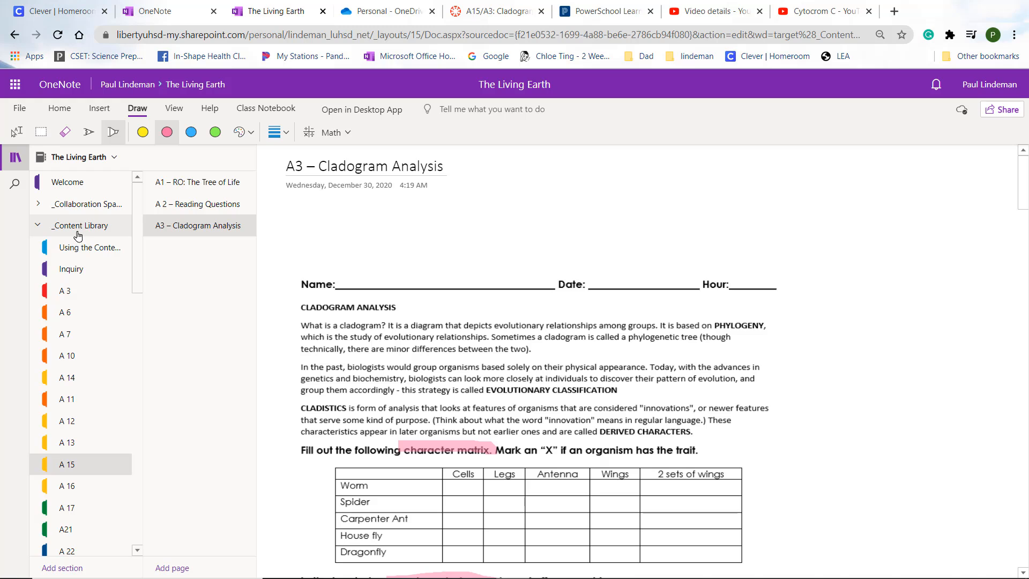
{"action": "mouse_move", "coordinate": [89, 236]}
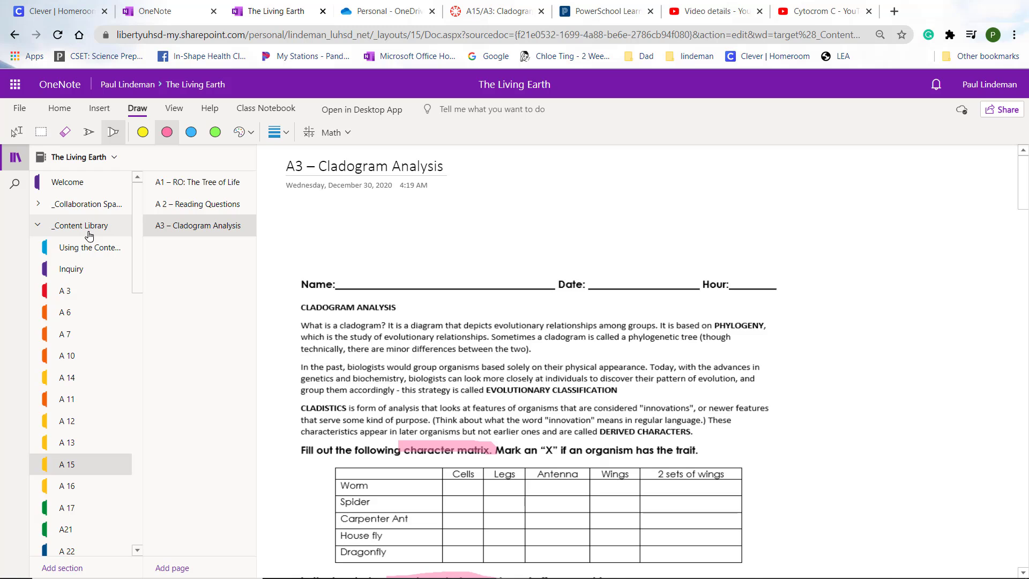
{"action": "mouse_move", "coordinate": [89, 259]}
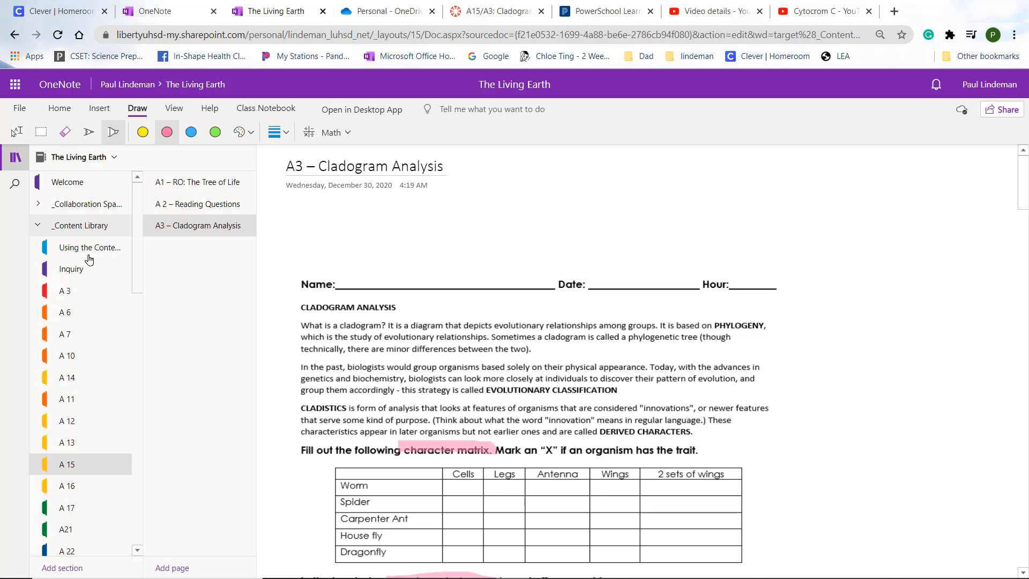
{"action": "mouse_move", "coordinate": [62, 476]}
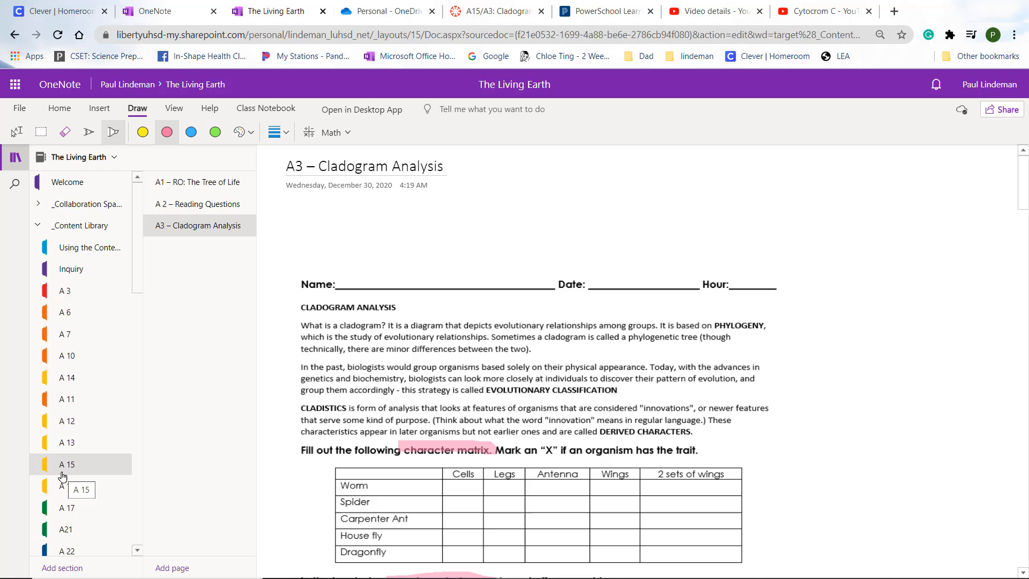
{"action": "mouse_move", "coordinate": [204, 239]}
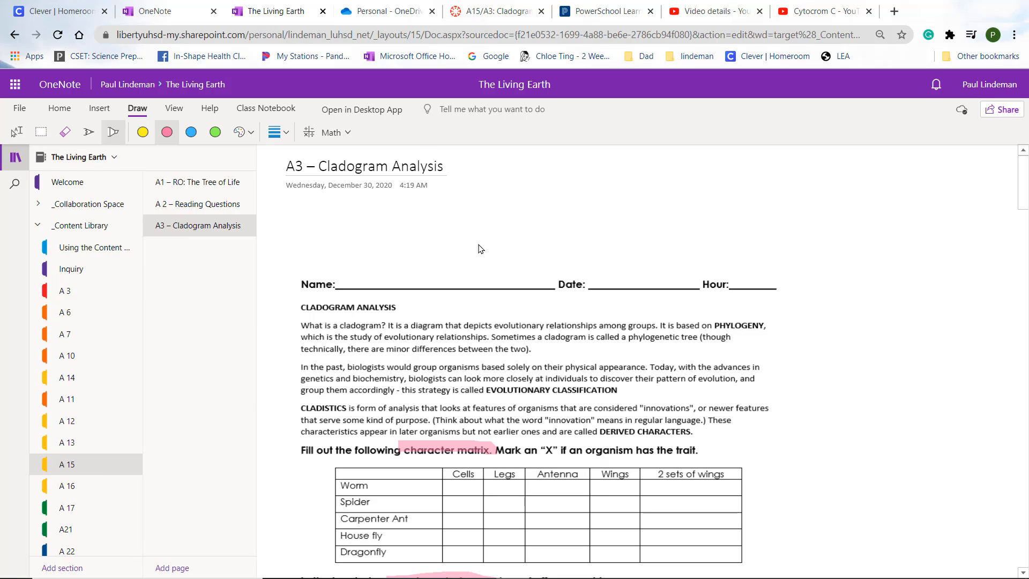
{"action": "mouse_move", "coordinate": [1023, 183]}
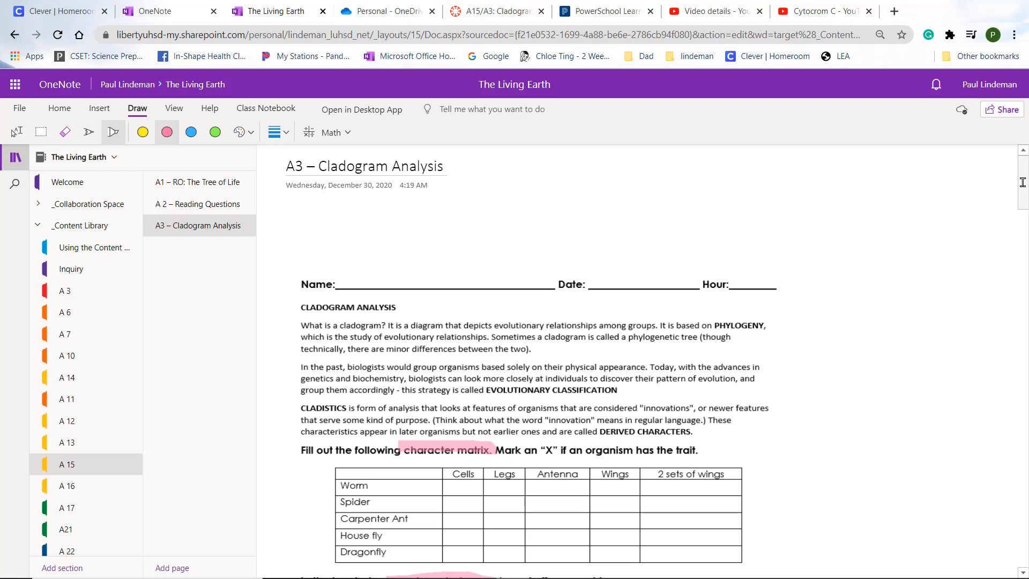
- Scroll down the A3 page to question 3 (June Bug) and the Lancelet-to-Leopard cladogram
{"action": "scroll", "scroll_direction": "down", "scroll_amount": 3}
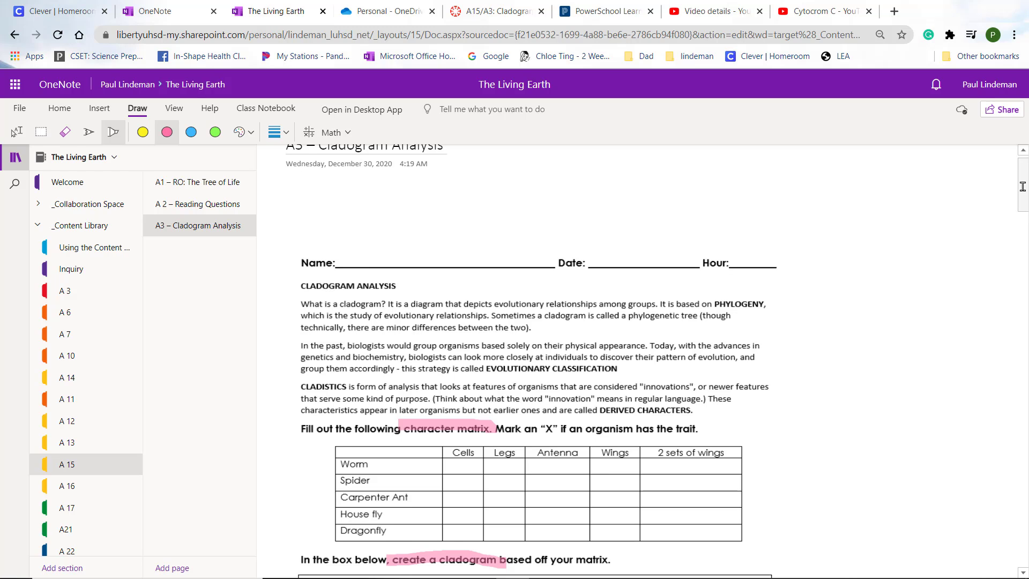
{"action": "scroll", "scroll_direction": "up", "scroll_amount": 3}
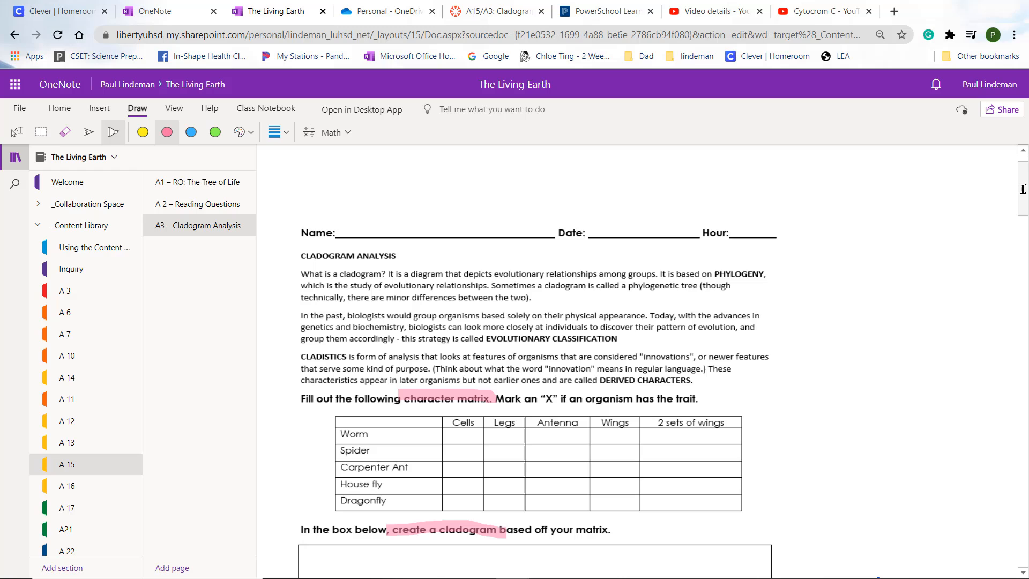
{"action": "mouse_move", "coordinate": [431, 402]}
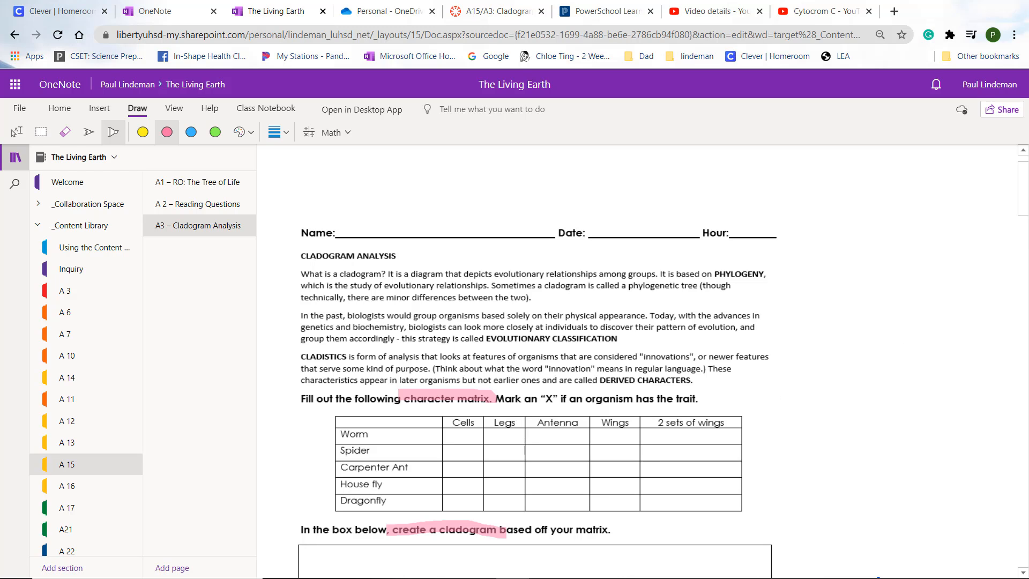
{"action": "scroll", "scroll_direction": "down", "scroll_amount": 3}
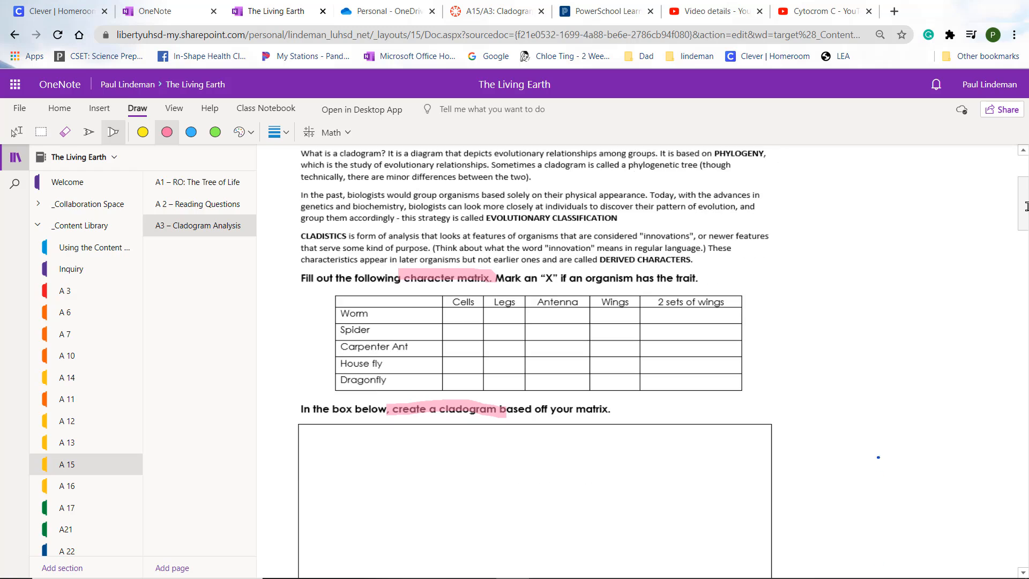
{"action": "scroll", "scroll_direction": "down", "scroll_amount": 3}
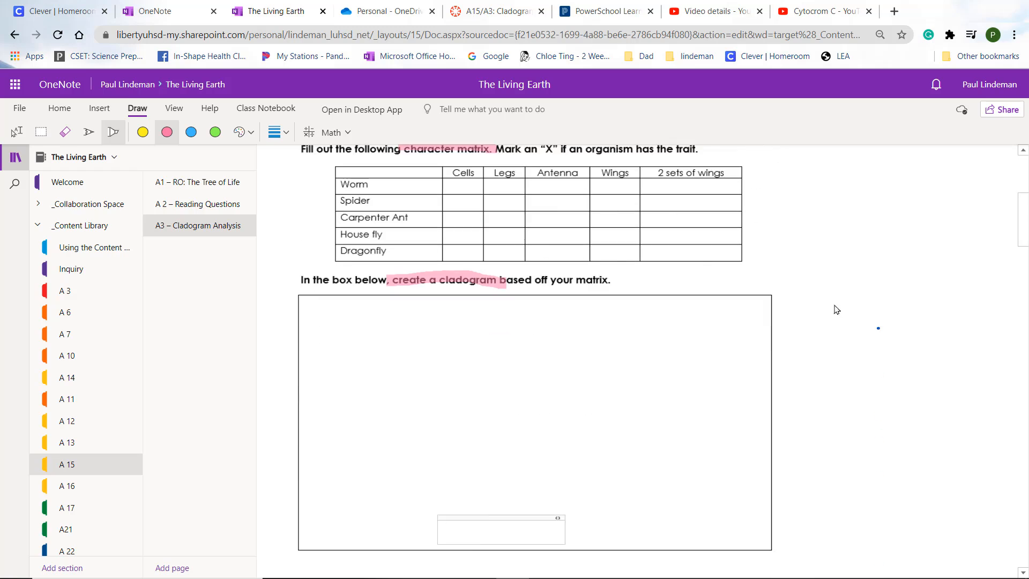
{"action": "scroll", "scroll_direction": "down", "scroll_amount": 3}
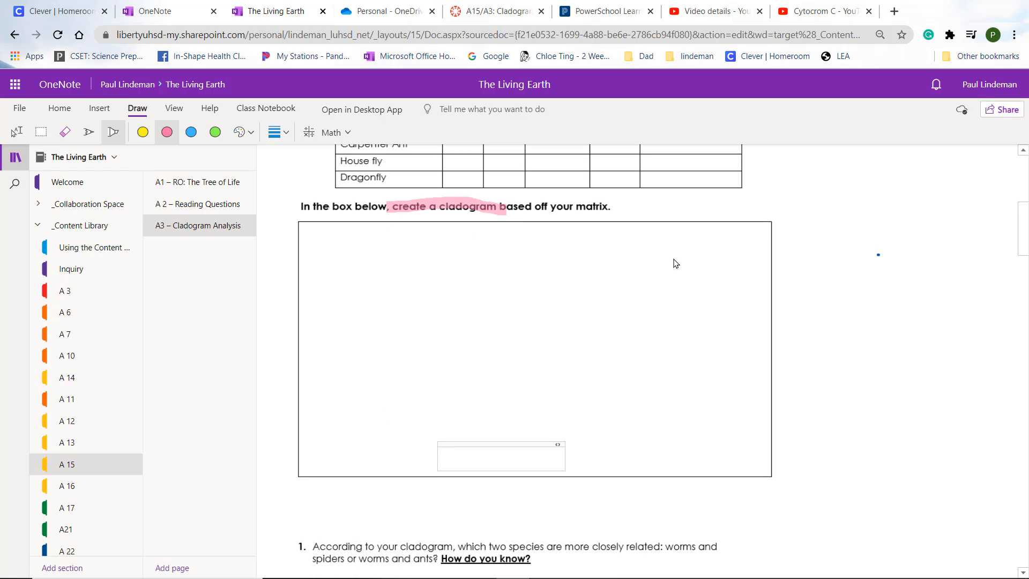
{"action": "mouse_move", "coordinate": [996, 269]}
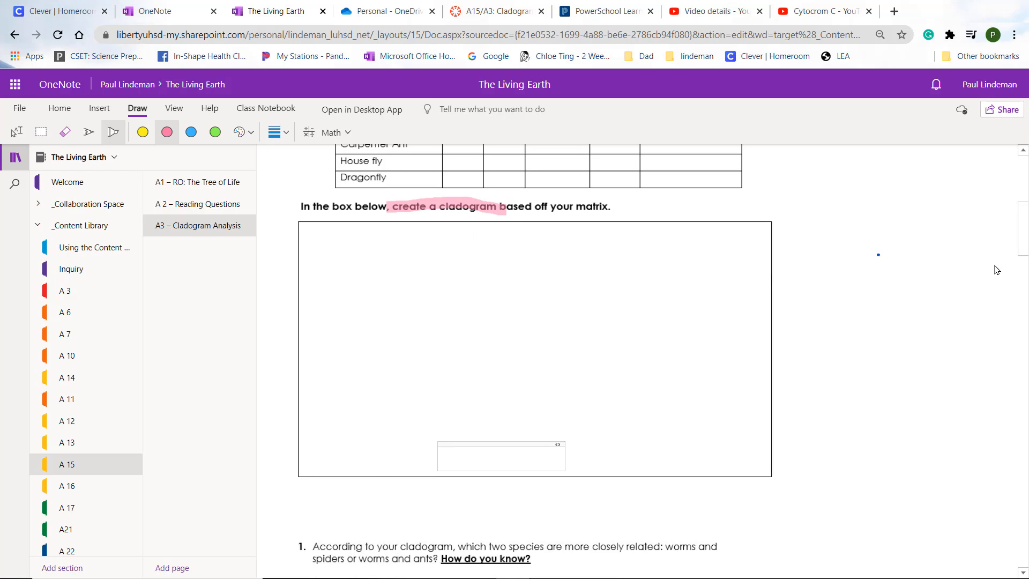
{"action": "scroll", "scroll_direction": "down", "scroll_amount": 3}
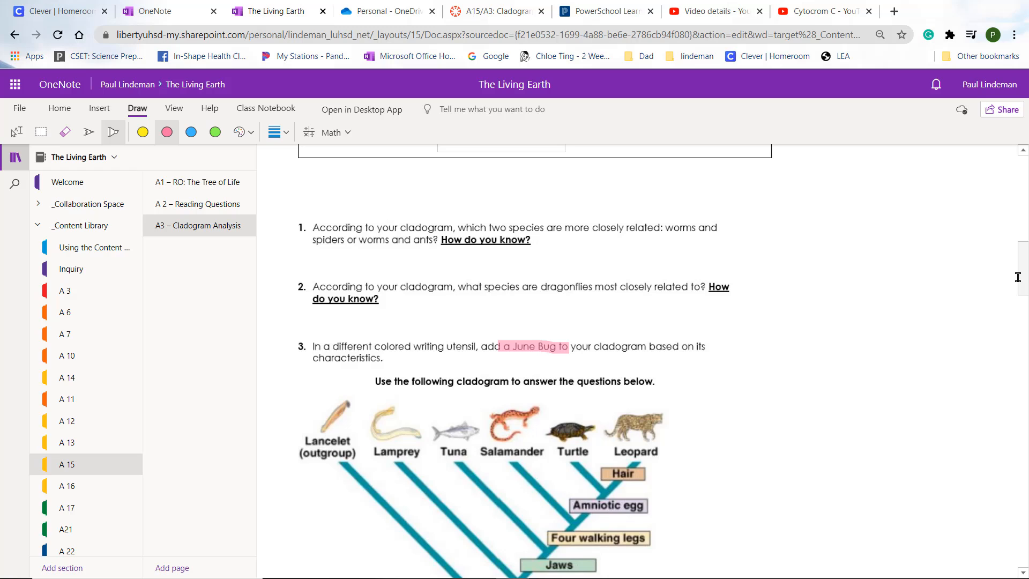
{"action": "scroll", "scroll_direction": "down", "scroll_amount": 3}
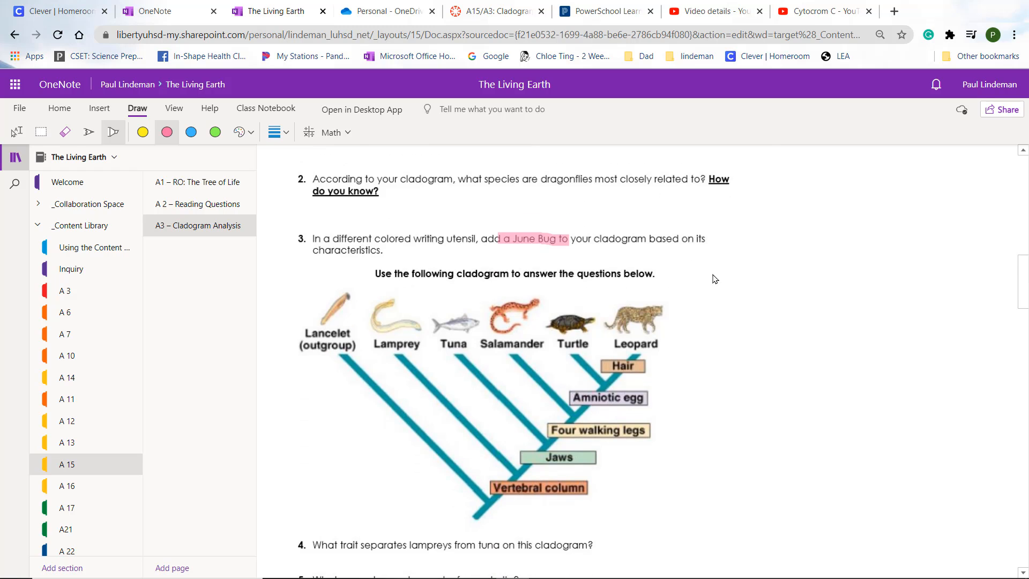
{"action": "mouse_move", "coordinate": [497, 255]}
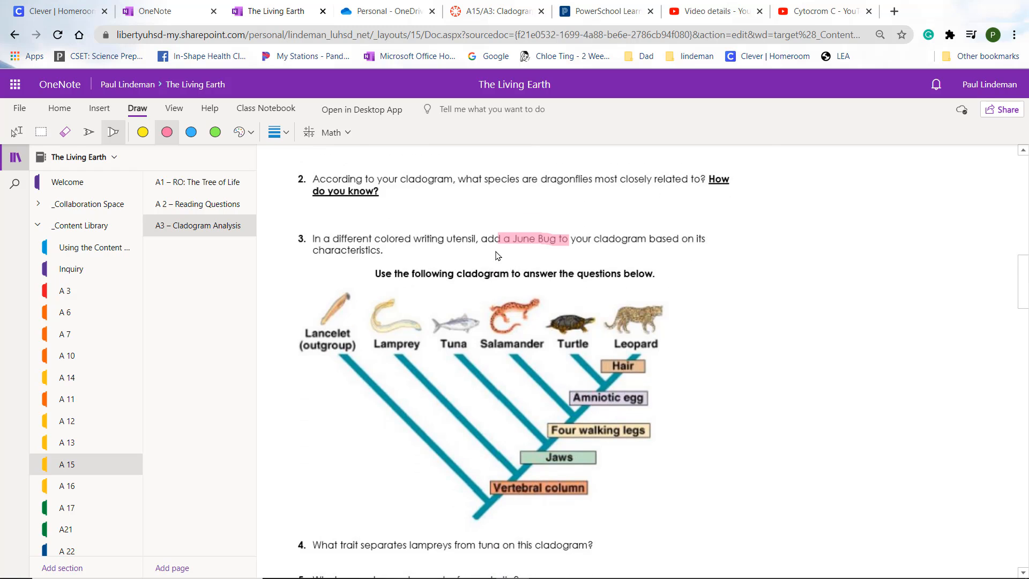
{"action": "mouse_move", "coordinate": [545, 255]}
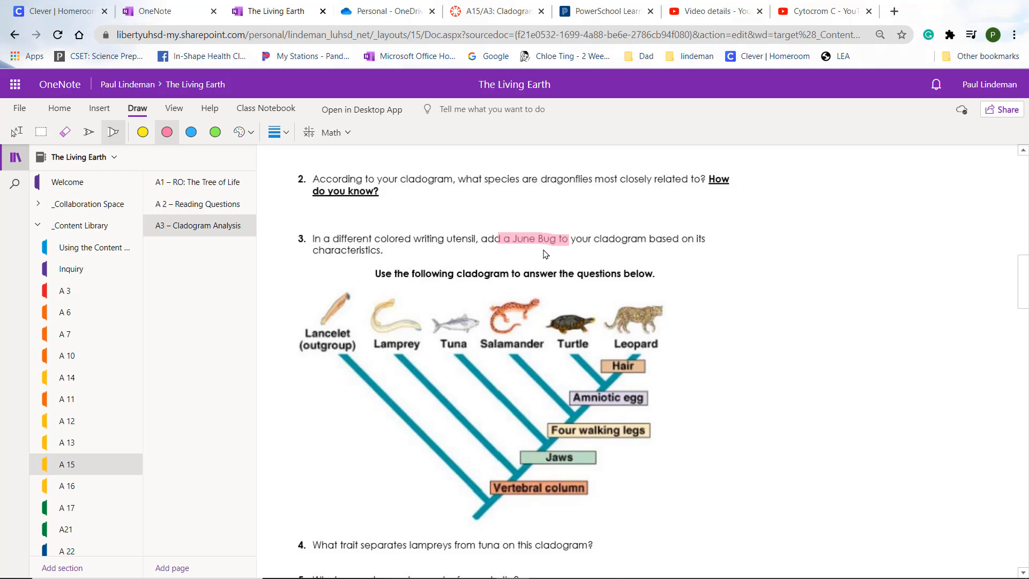
{"action": "mouse_move", "coordinate": [550, 340]}
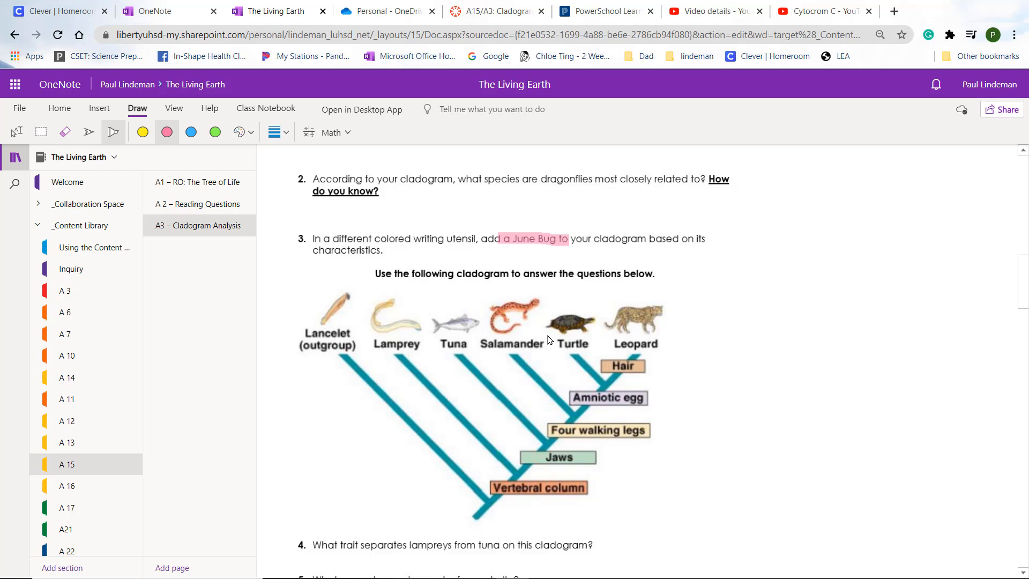
{"action": "mouse_move", "coordinate": [1019, 275]}
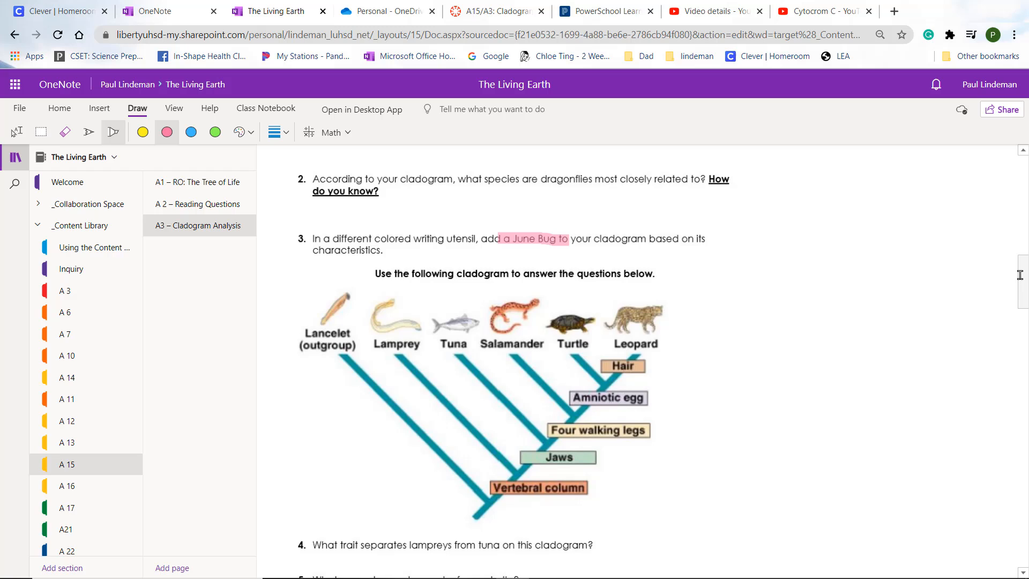
- Scroll back to the empty 'create a cladogram' box and place the cursor inside it
{"action": "scroll", "scroll_direction": "up", "scroll_amount": 3}
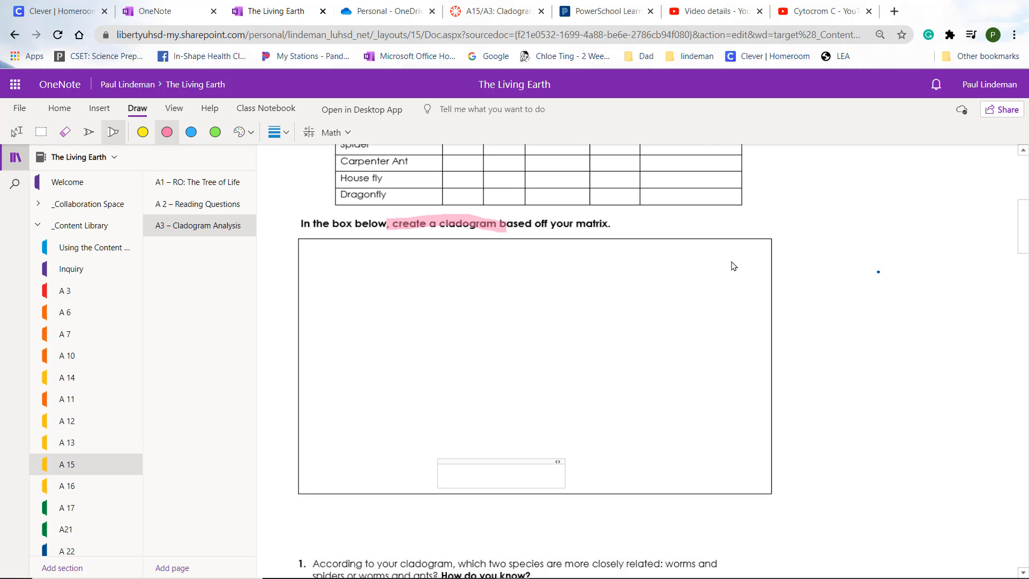
{"action": "mouse_move", "coordinate": [629, 403]}
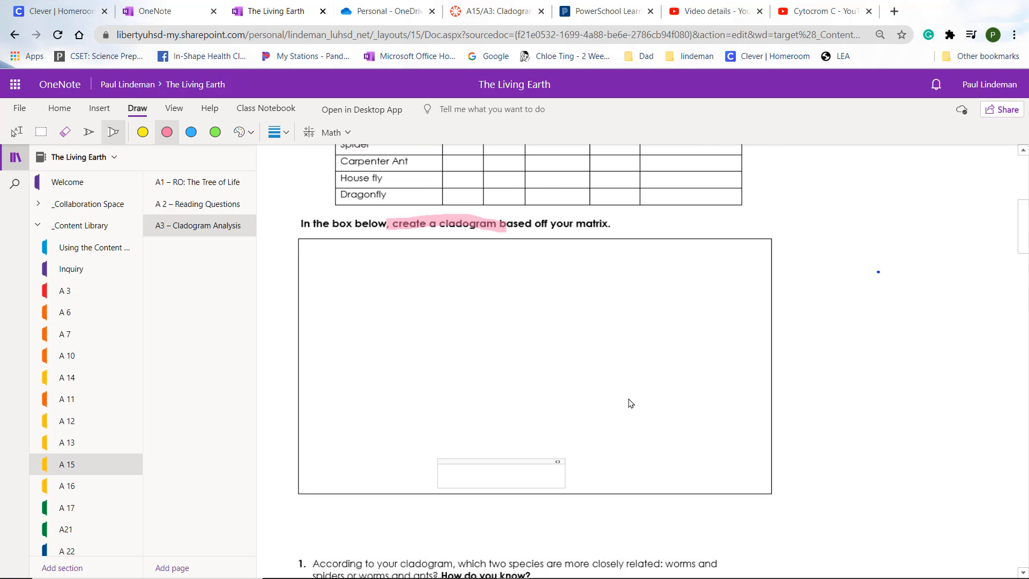
{"action": "left_click", "coordinate": [501, 473]}
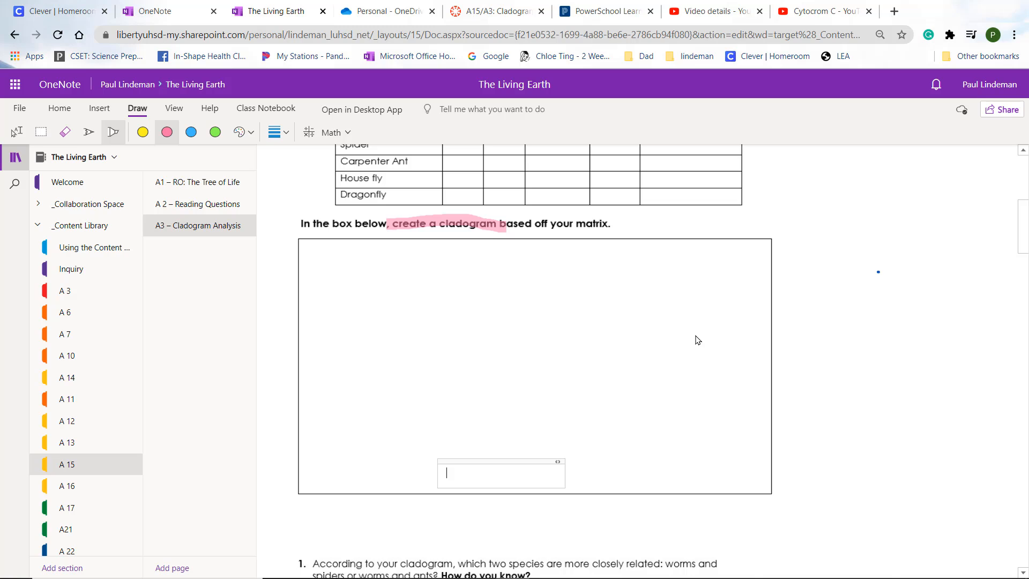
{"action": "mouse_move", "coordinate": [578, 335]}
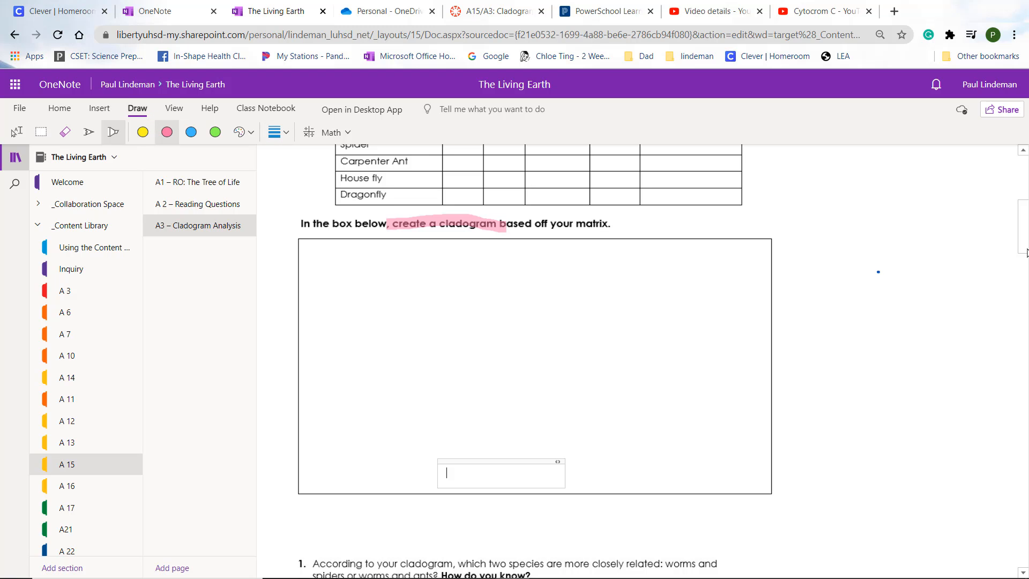
- Scroll down through questions 4–22 and the cytochrome c amino acid table
{"action": "scroll", "scroll_direction": "down", "scroll_amount": 3}
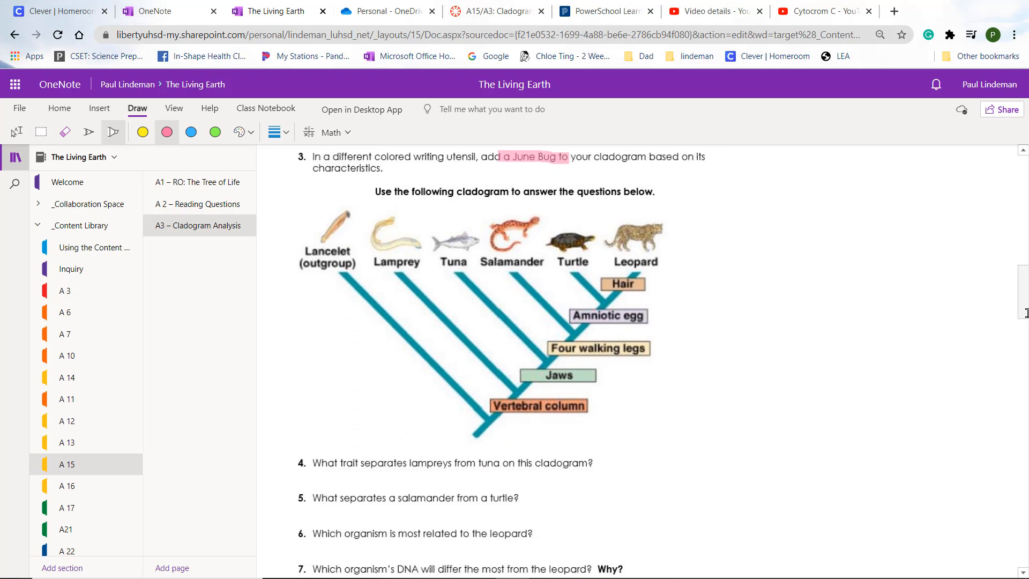
{"action": "scroll", "scroll_direction": "down", "scroll_amount": 3}
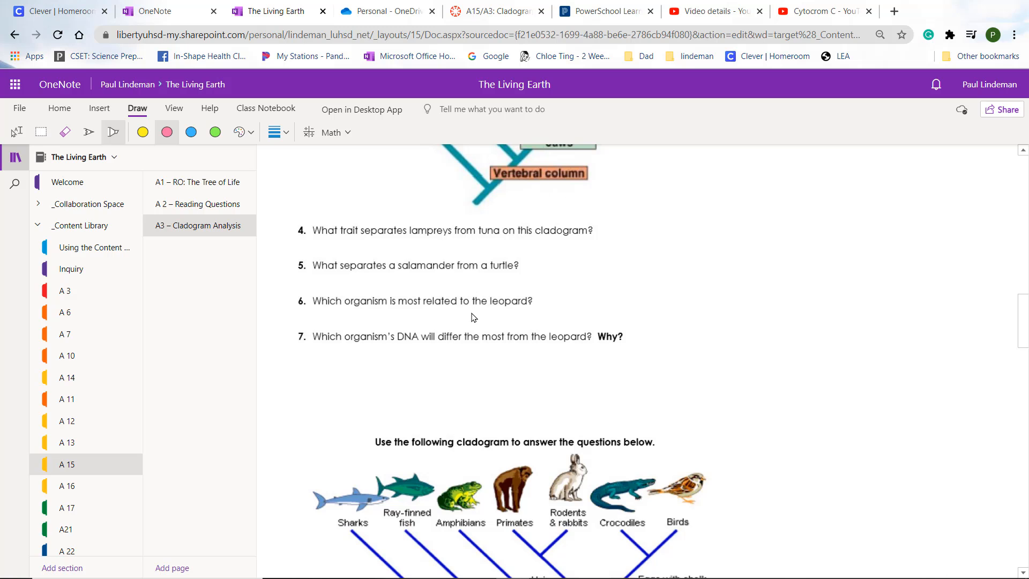
{"action": "mouse_move", "coordinate": [1021, 329]}
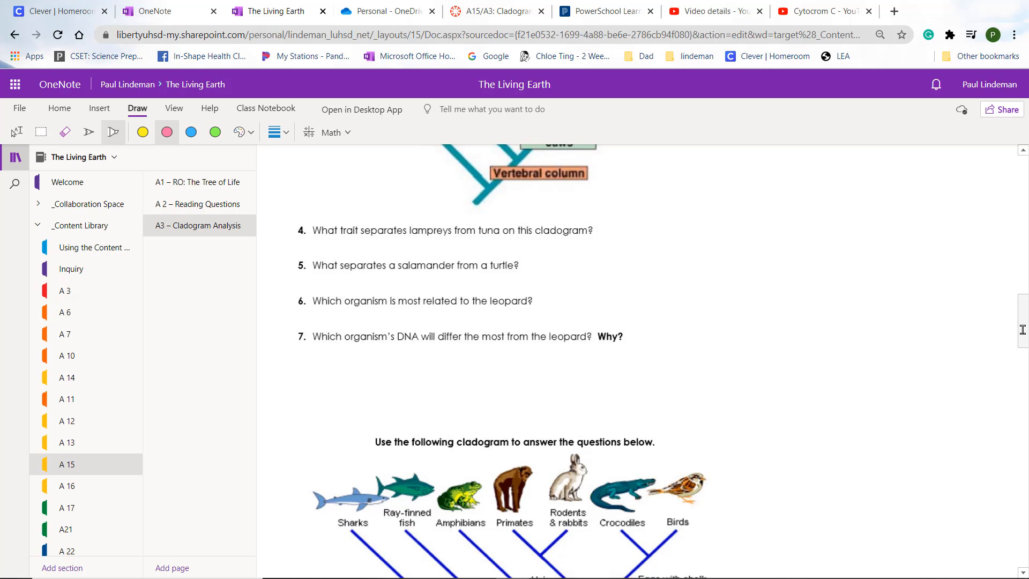
{"action": "scroll", "scroll_direction": "down", "scroll_amount": 3}
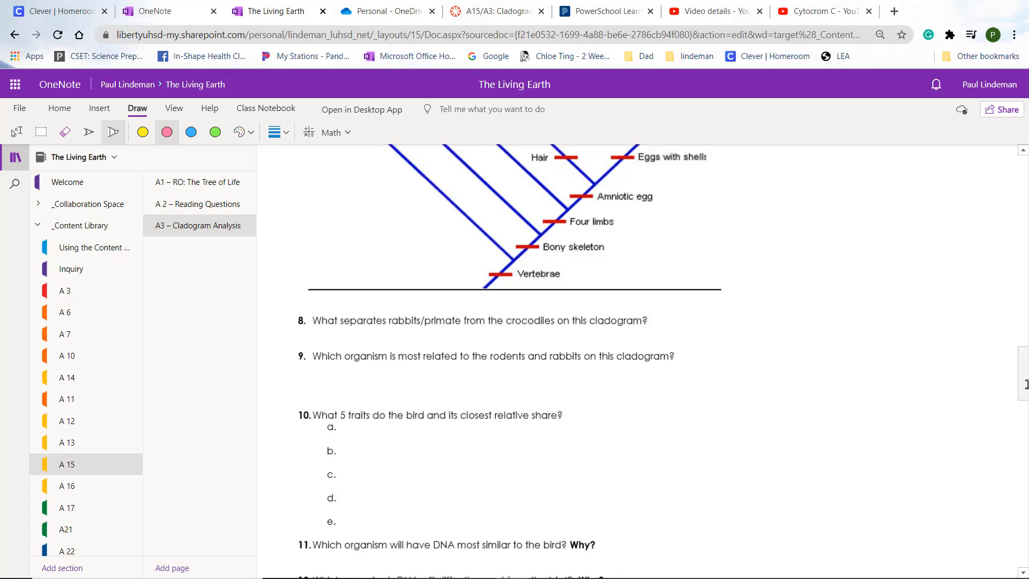
{"action": "scroll", "scroll_direction": "down", "scroll_amount": 3}
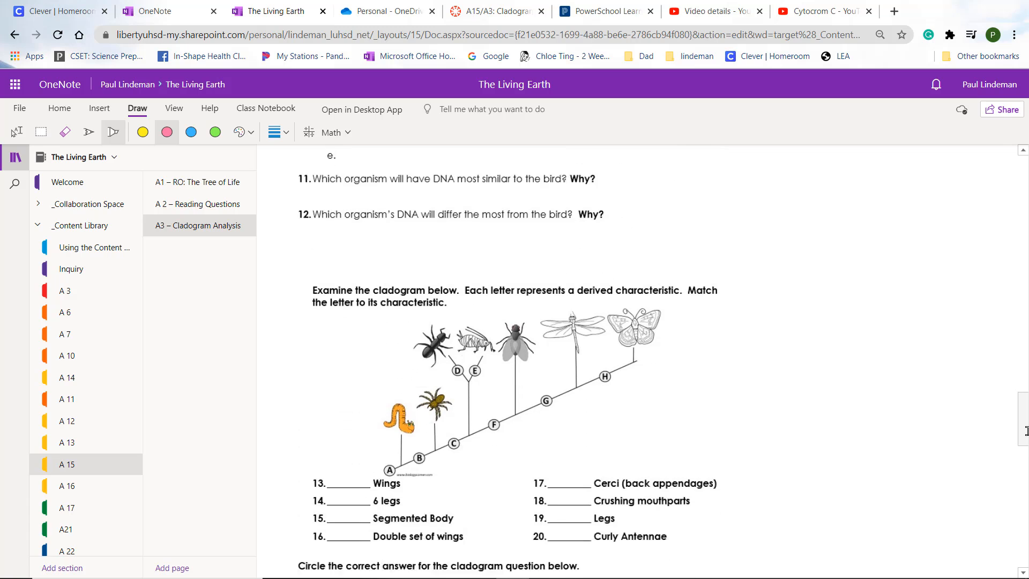
{"action": "scroll", "scroll_direction": "down", "scroll_amount": 3}
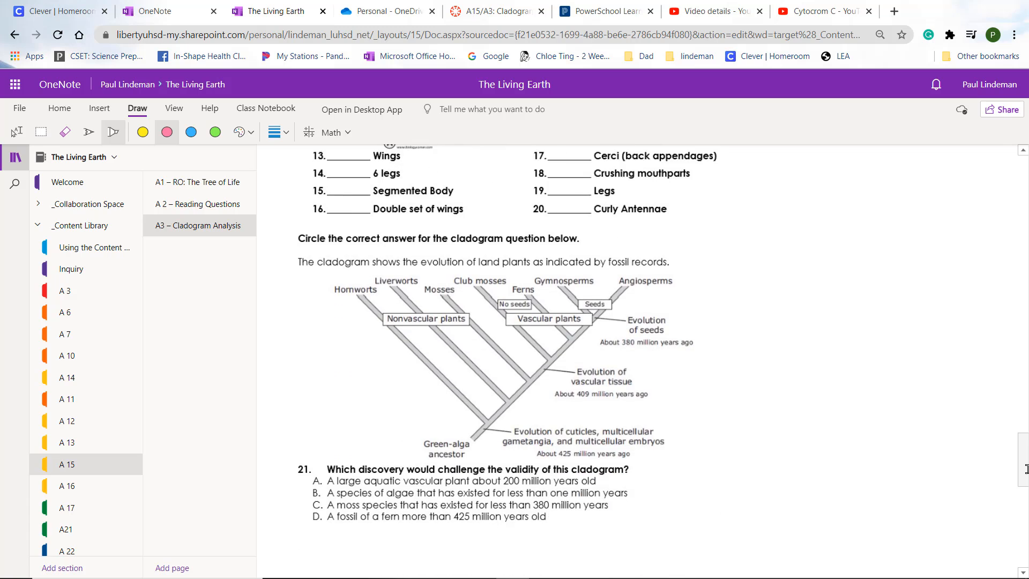
{"action": "scroll", "scroll_direction": "down", "scroll_amount": 3}
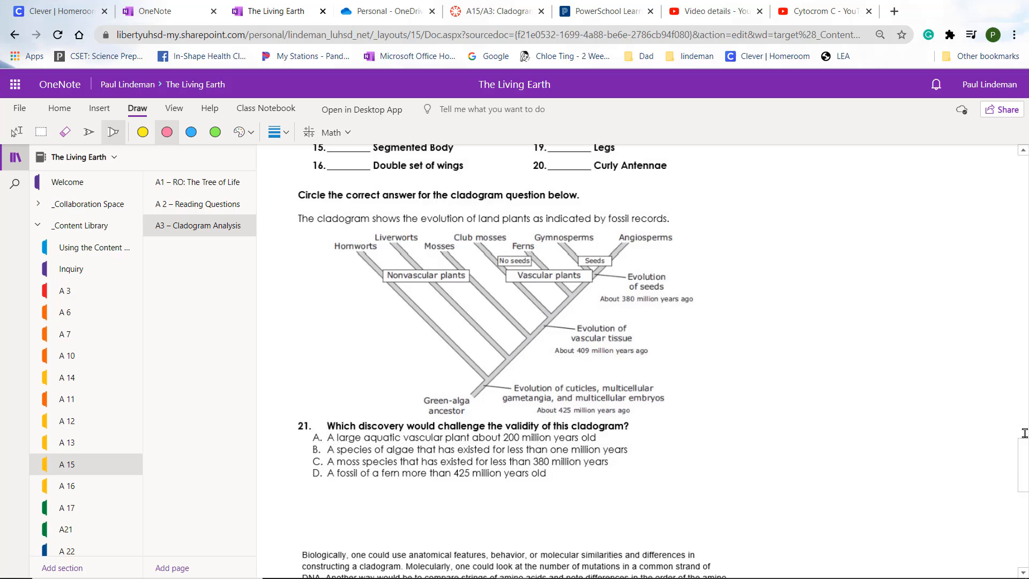
{"action": "scroll", "scroll_direction": "down", "scroll_amount": 3}
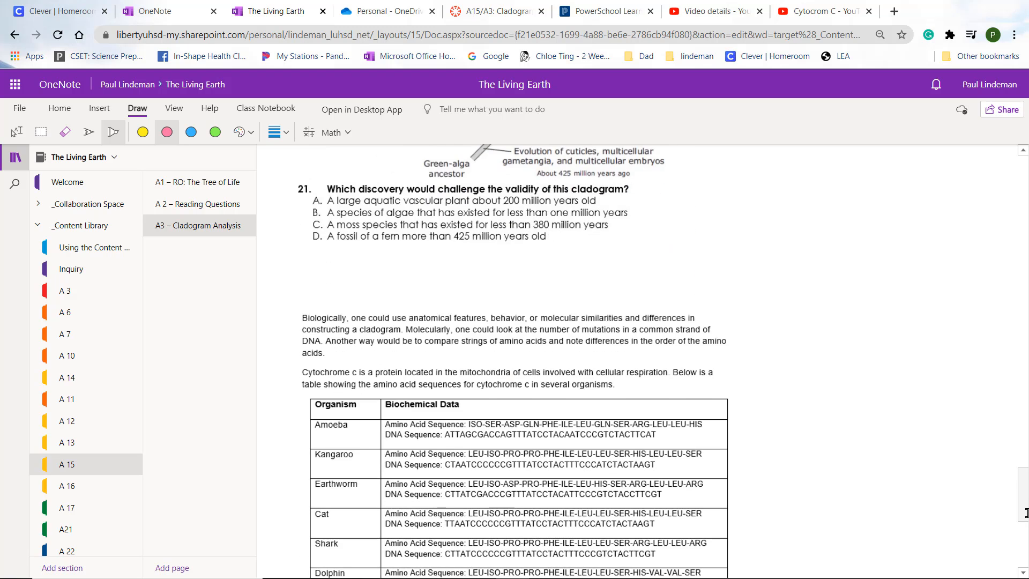
{"action": "scroll", "scroll_direction": "down", "scroll_amount": 3}
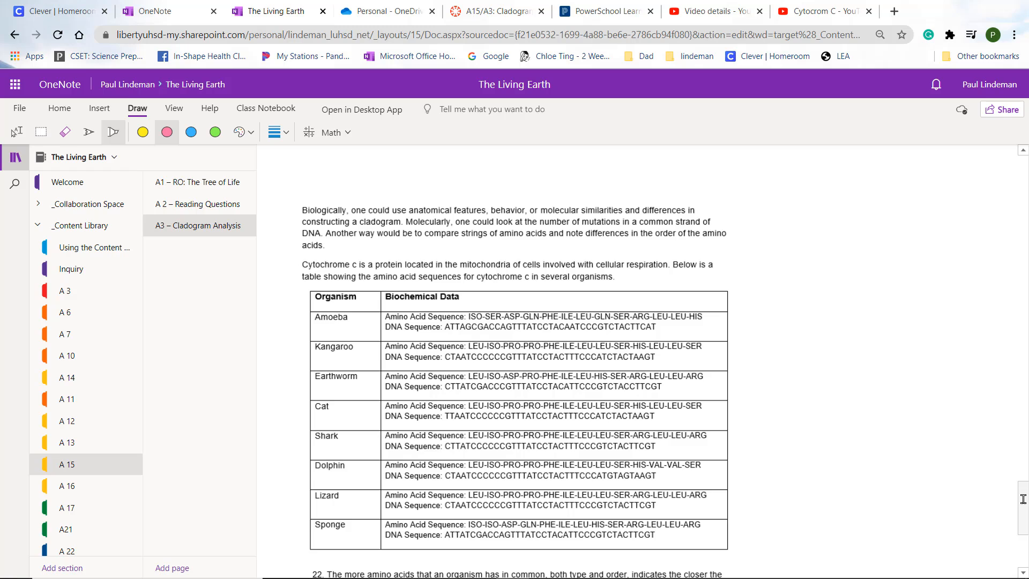
- Scroll back up to the A3 Cladogram Analysis page title
{"action": "scroll", "scroll_direction": "up", "scroll_amount": 3}
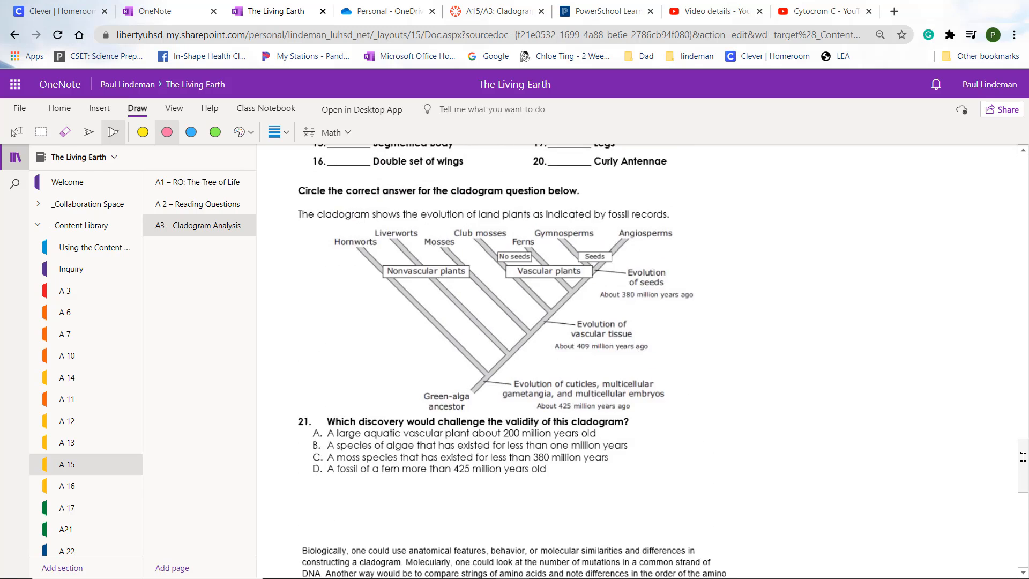
{"action": "scroll", "scroll_direction": "up", "scroll_amount": 3}
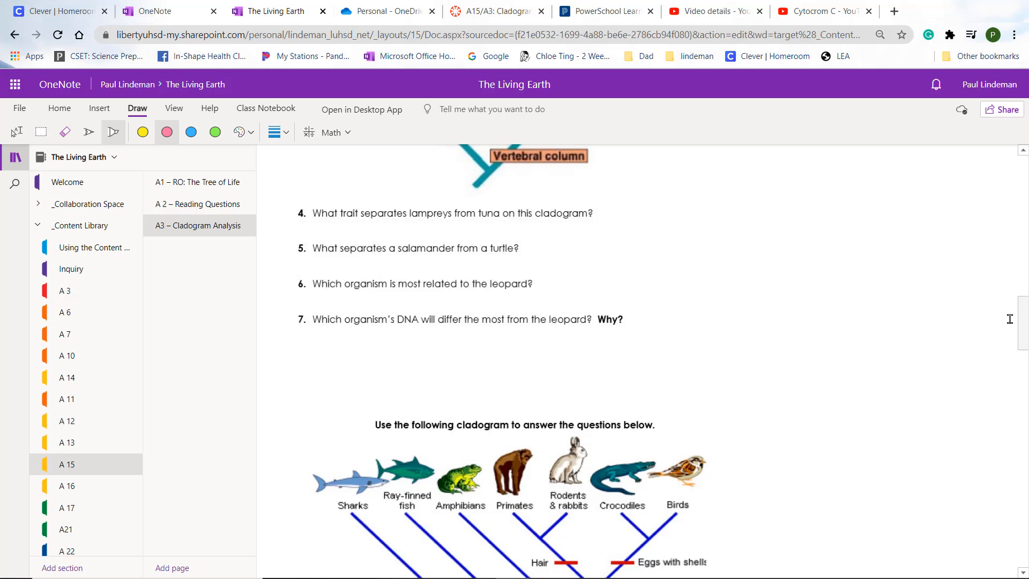
{"action": "scroll", "scroll_direction": "up", "scroll_amount": 3}
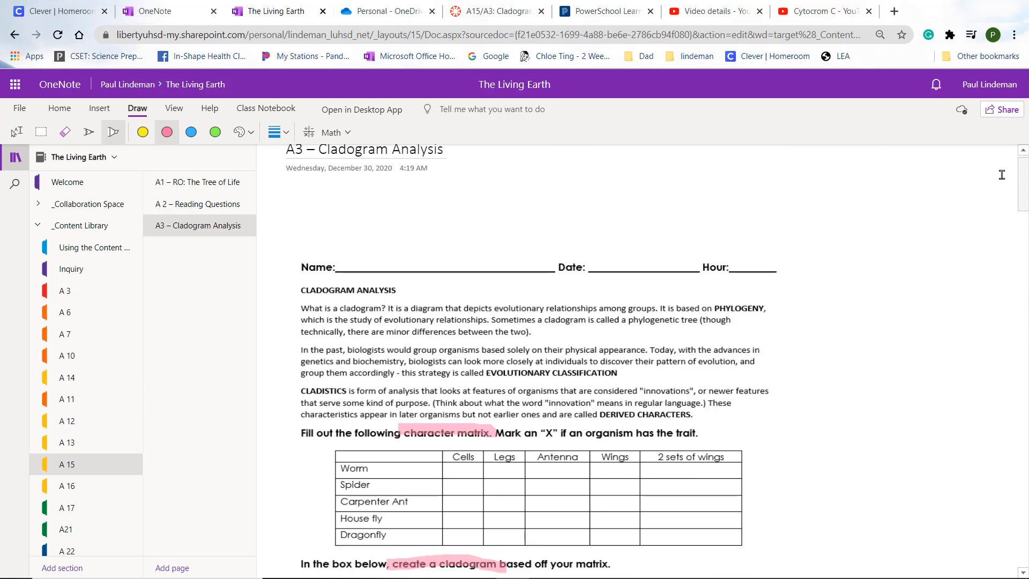
{"action": "scroll", "scroll_direction": "down", "scroll_amount": 3}
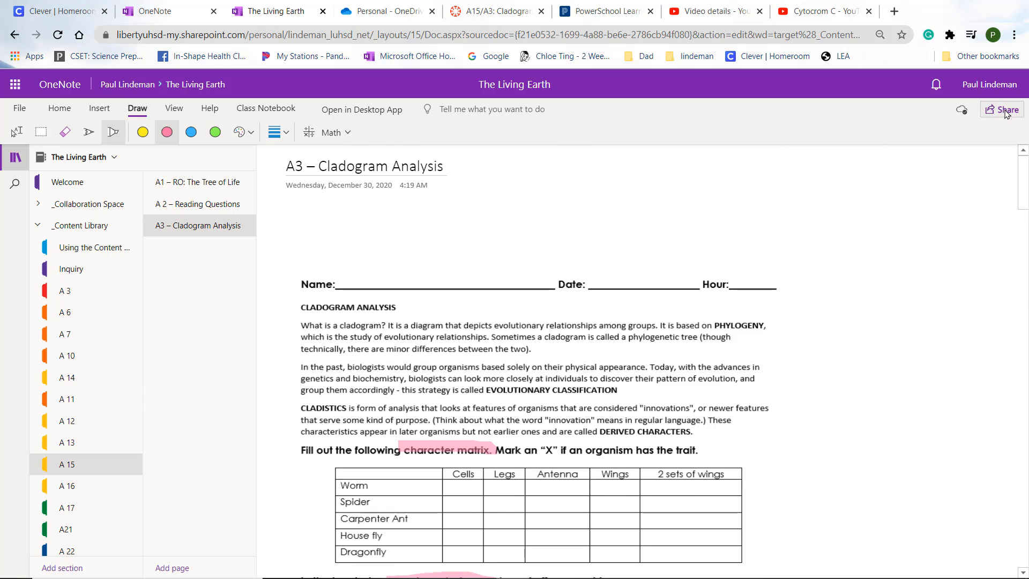
- Copy an editable share link to the A3 page via Share and Copy link
{"action": "left_click", "coordinate": [1004, 109]}
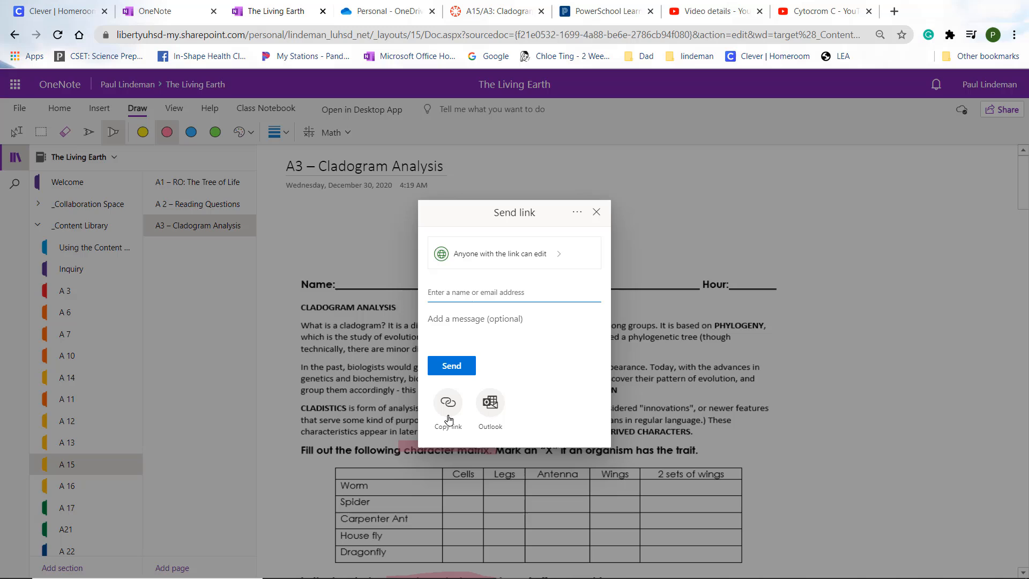
{"action": "mouse_move", "coordinate": [432, 409]}
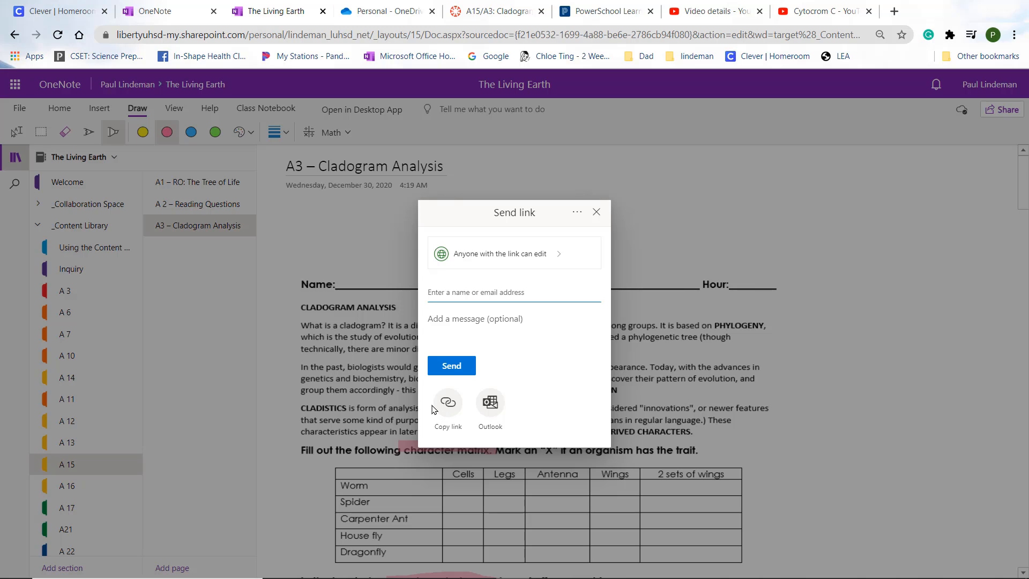
{"action": "left_click", "coordinate": [448, 408]}
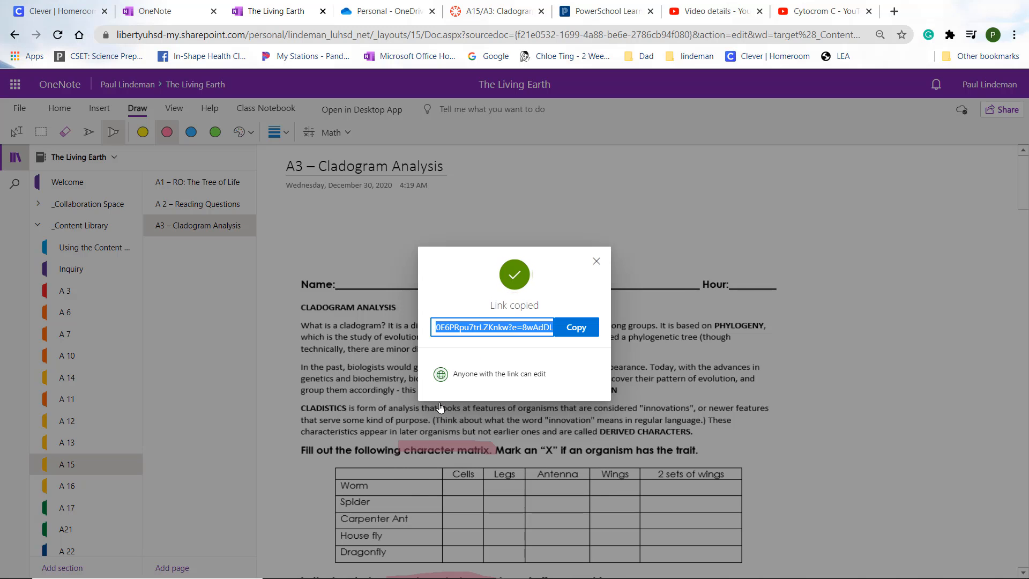